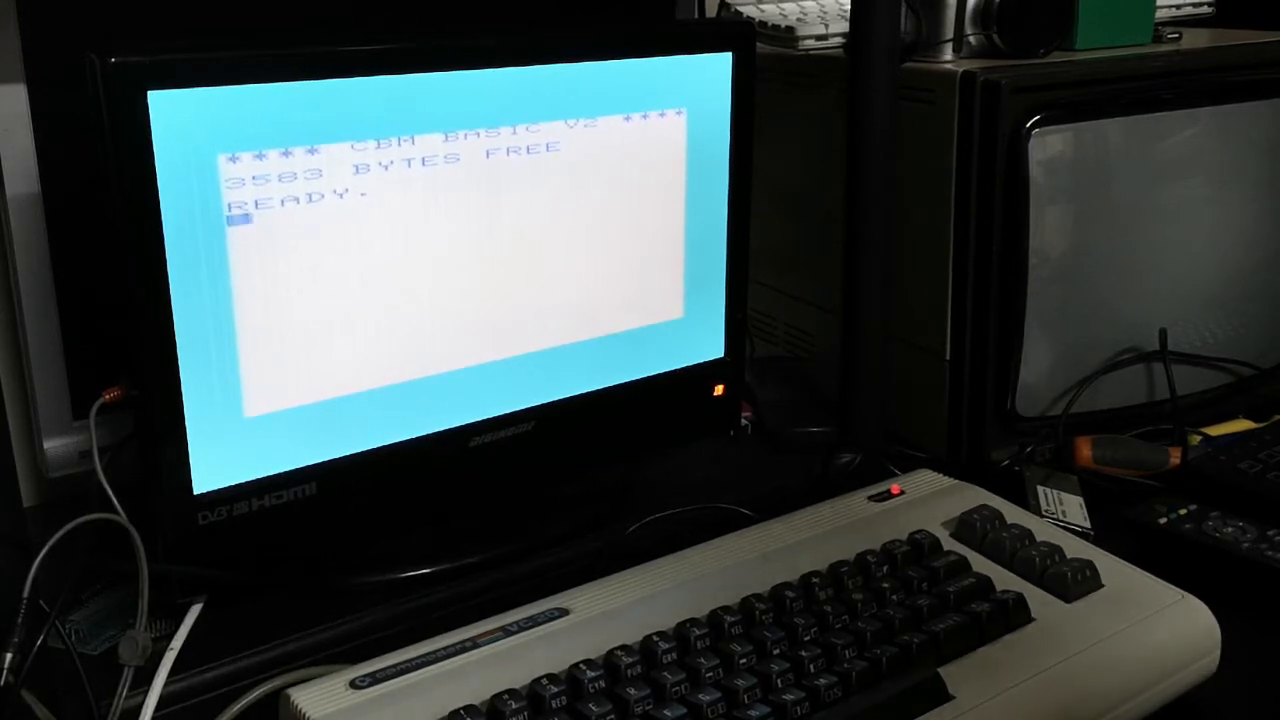
Step: Enter 'AA' at the READY prompt to produce an ?OUT OF DATA ERROR
type("AA")
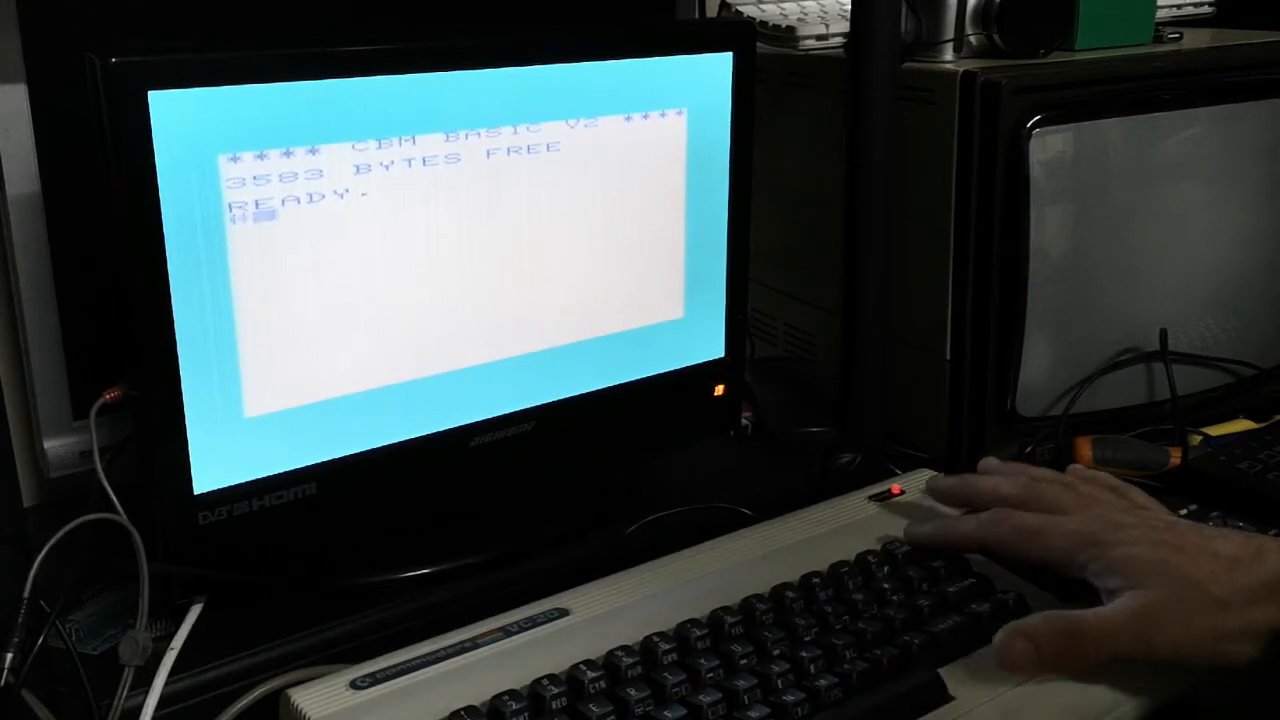
key("Return")
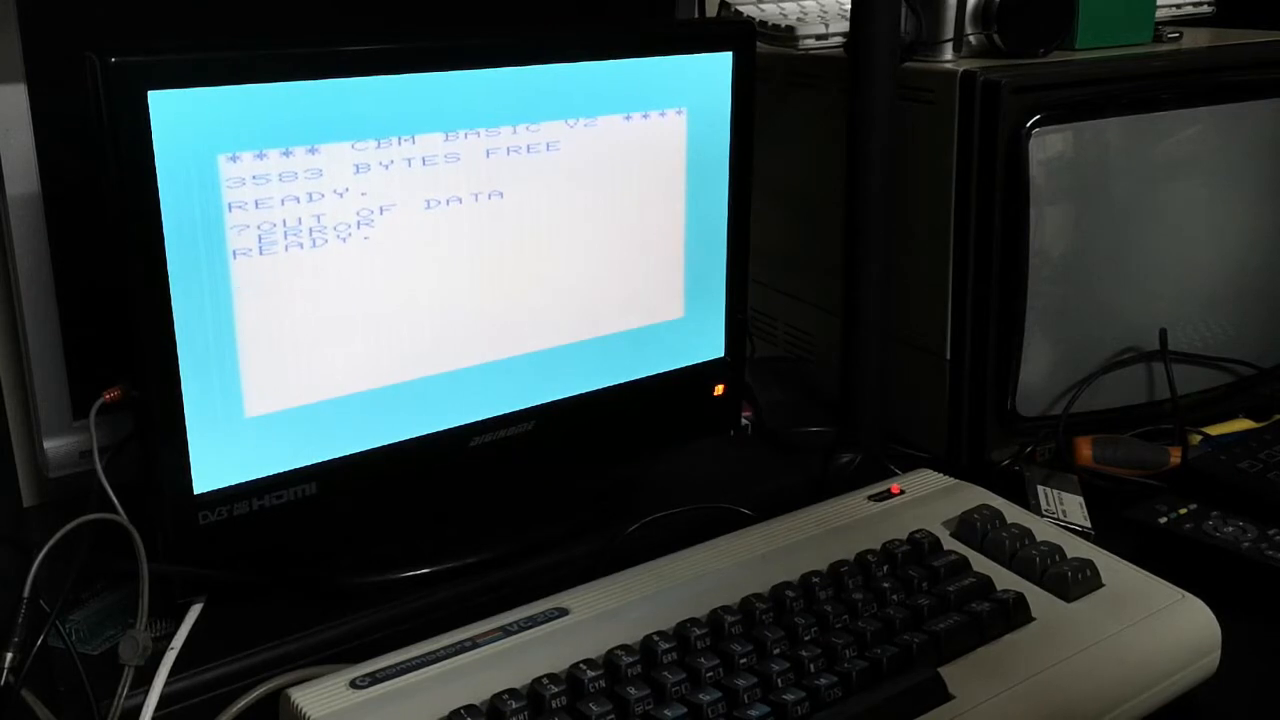
Step: Type the test characters 'ZZZZZX' on the line below the error
type("Z")
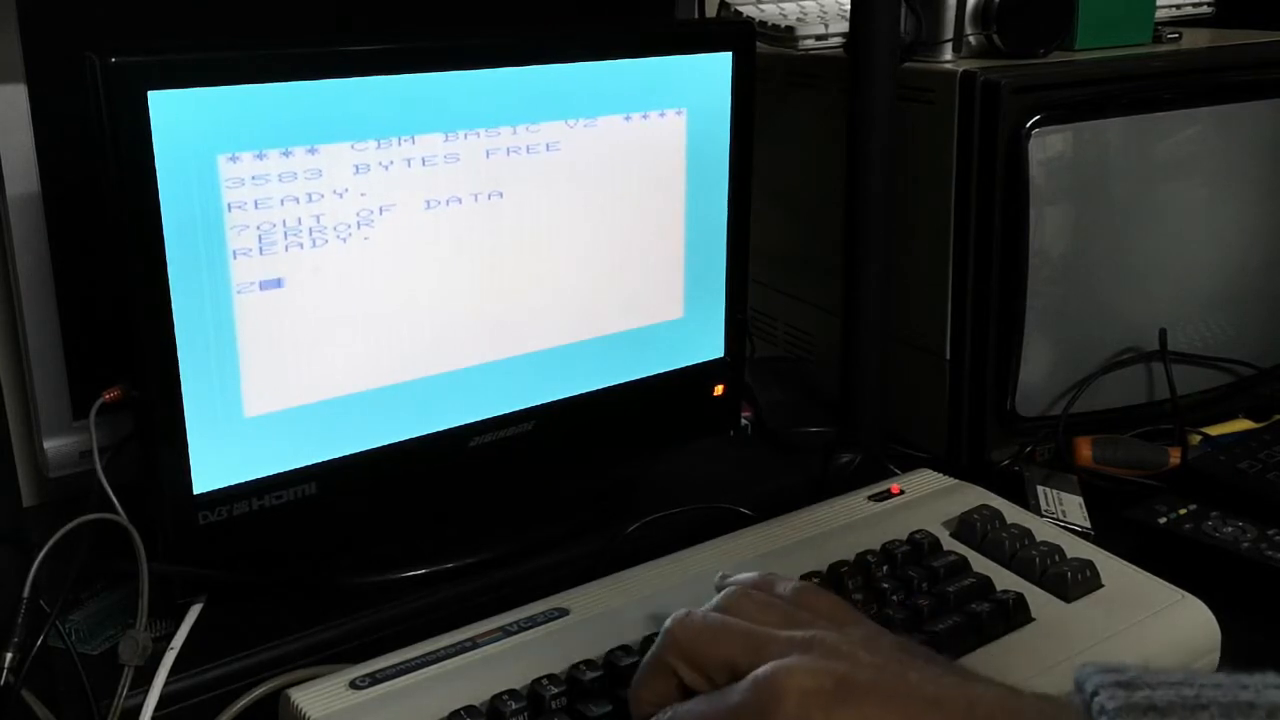
type("ZZZZX")
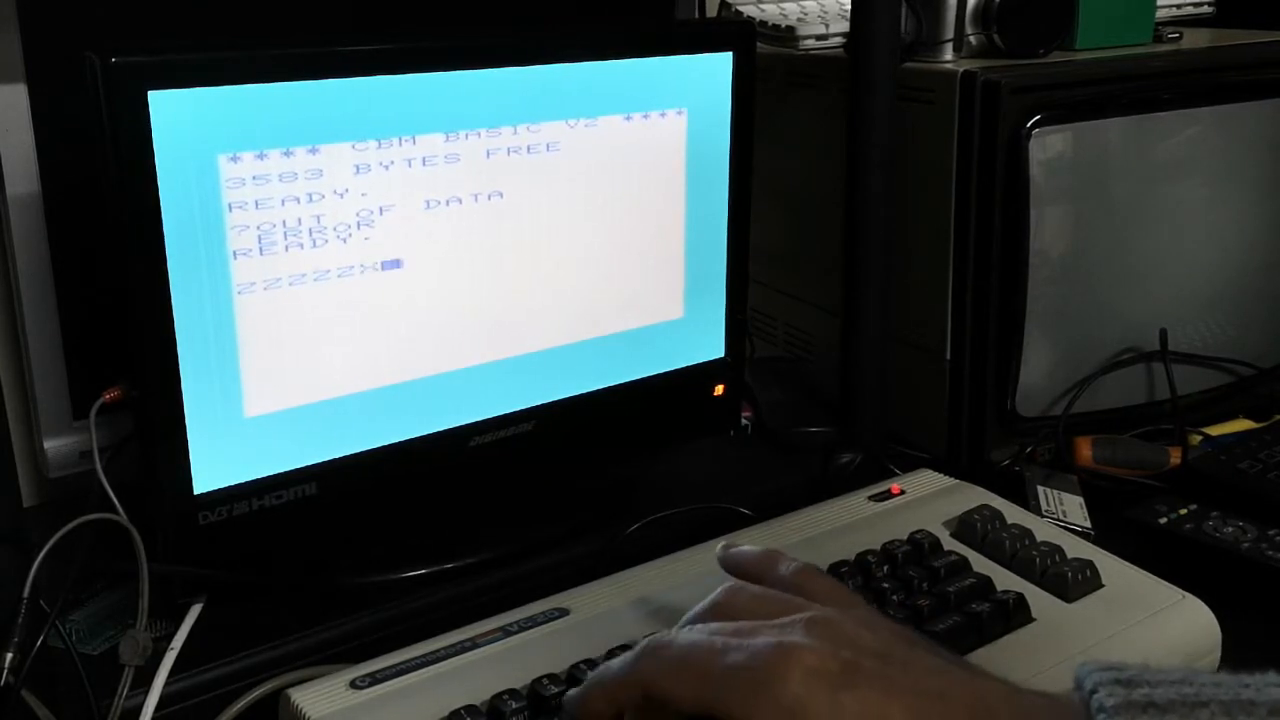